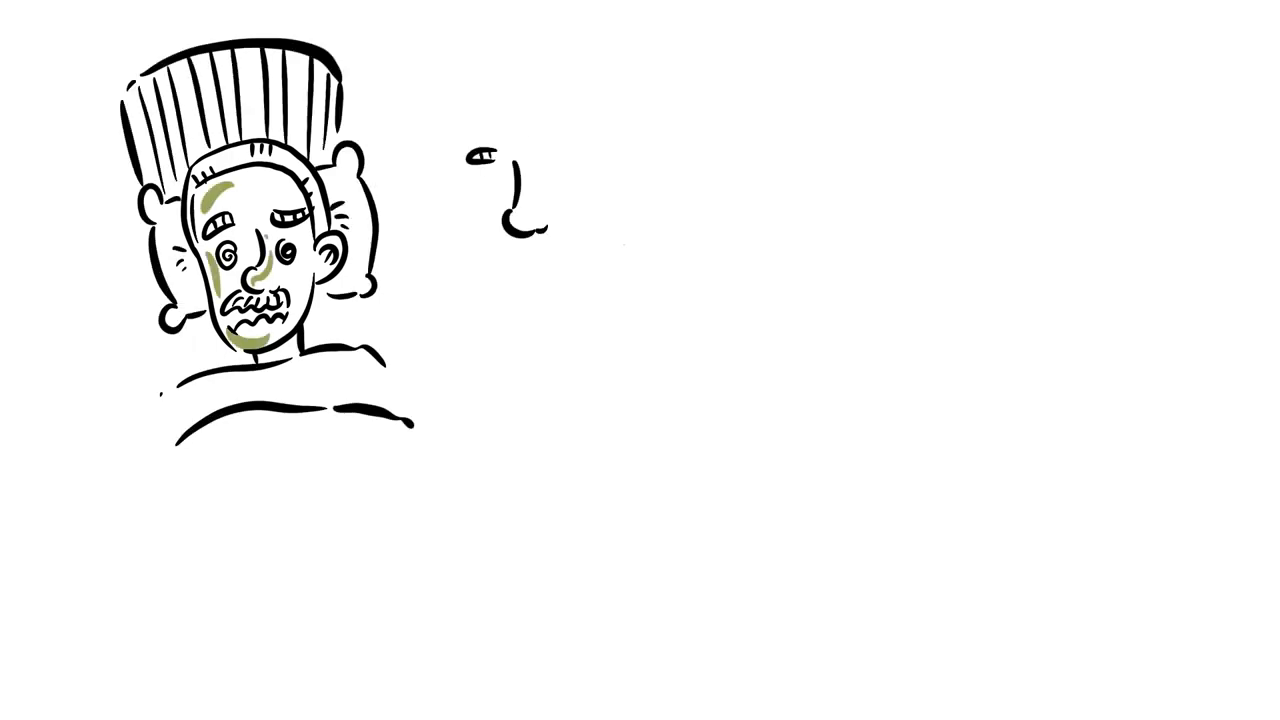
left_click_drag(480, 150, 540, 270)
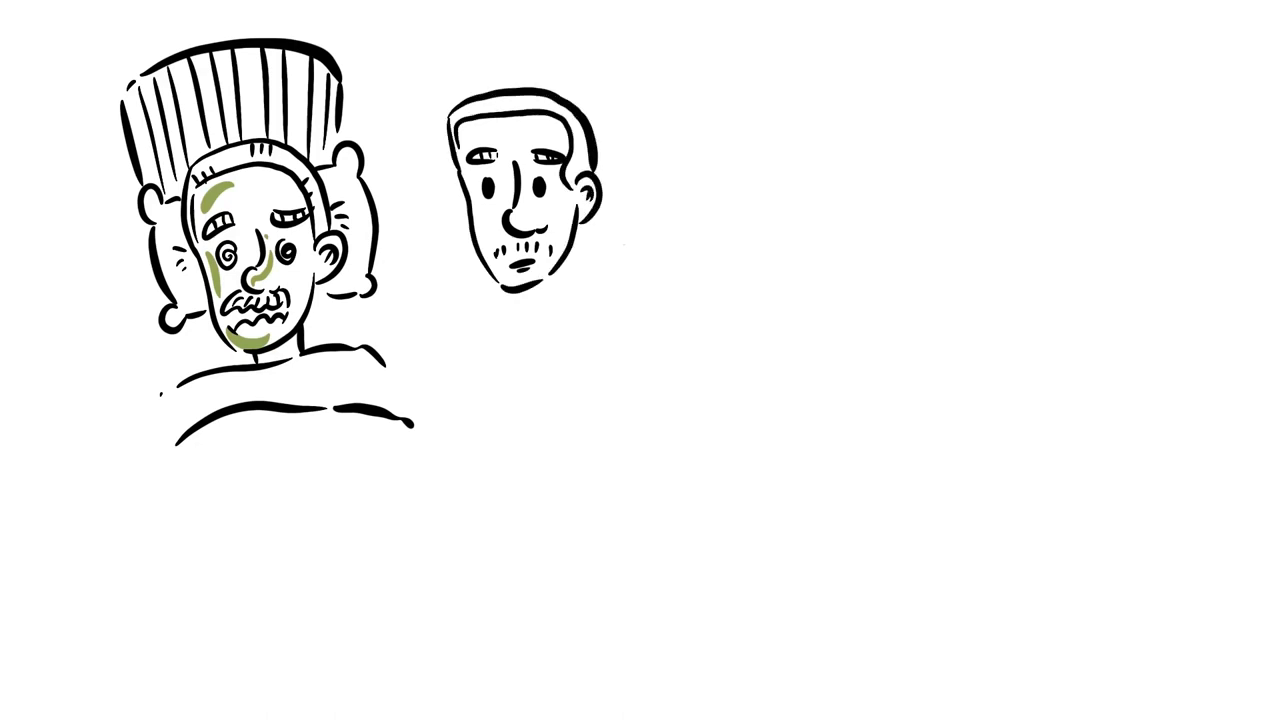